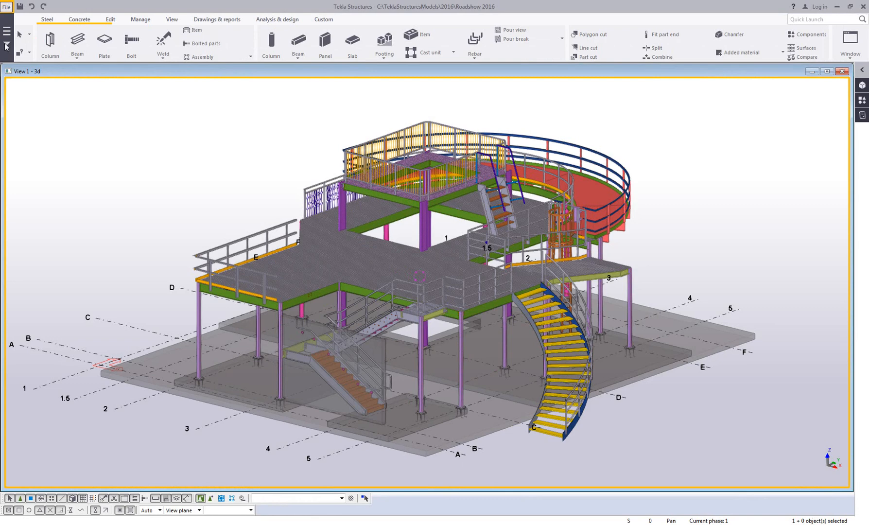
Step: Open the Keyboard shortcuts dialog through File > Settings
left_click(7, 7)
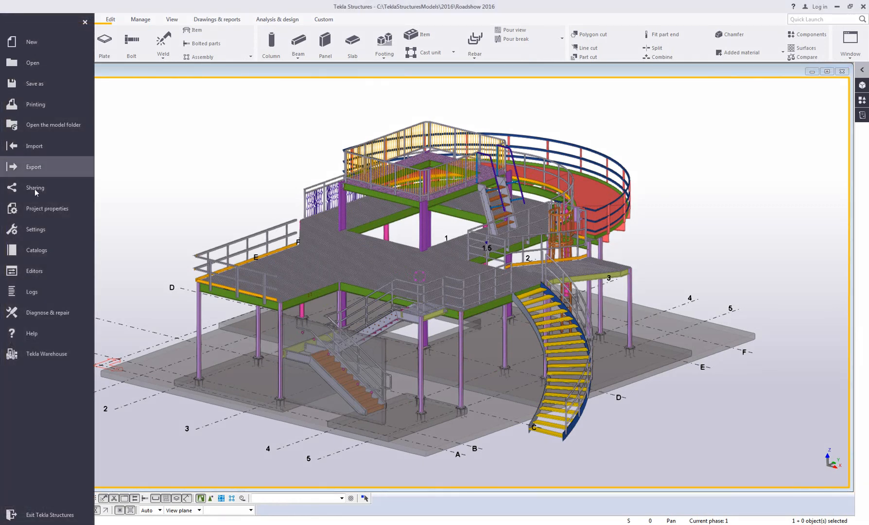
left_click(35, 229)
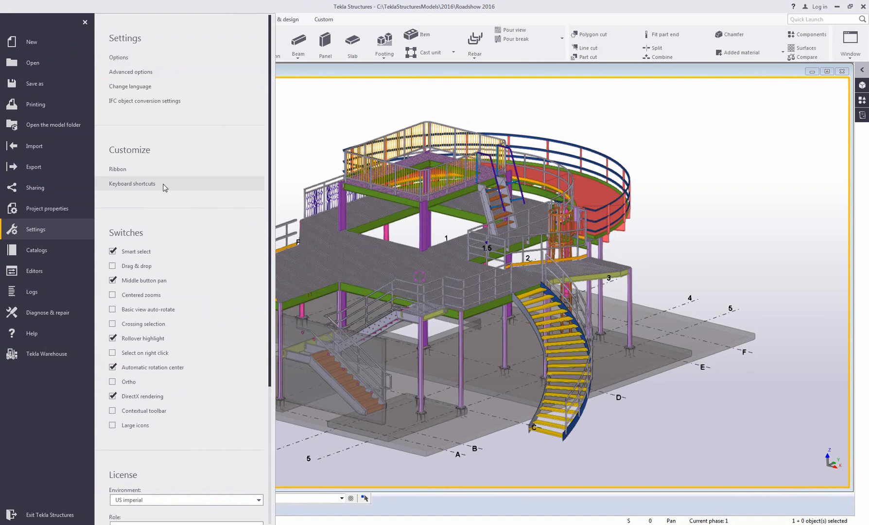
left_click(132, 184)
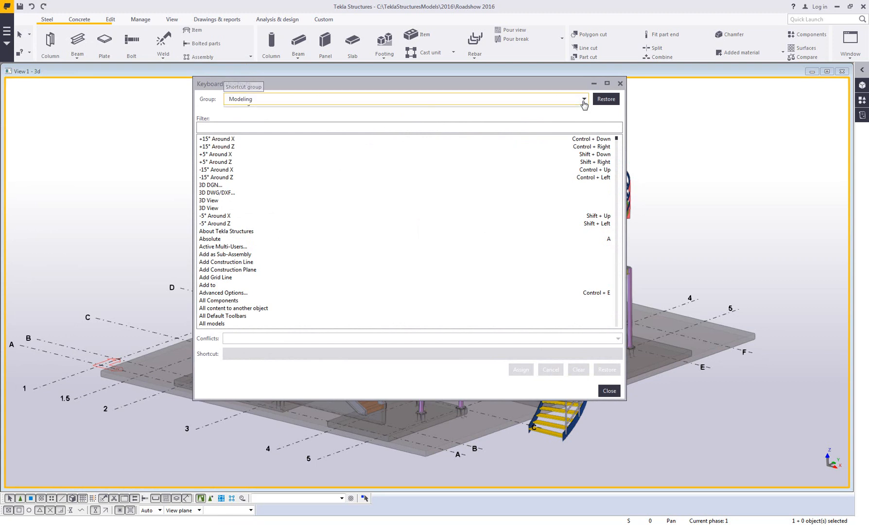
left_click(584, 99)
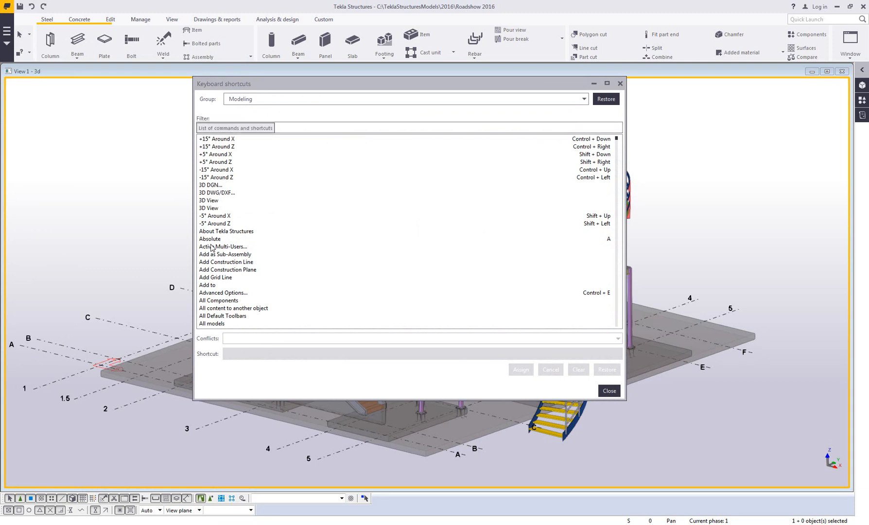
mouse_move(596, 143)
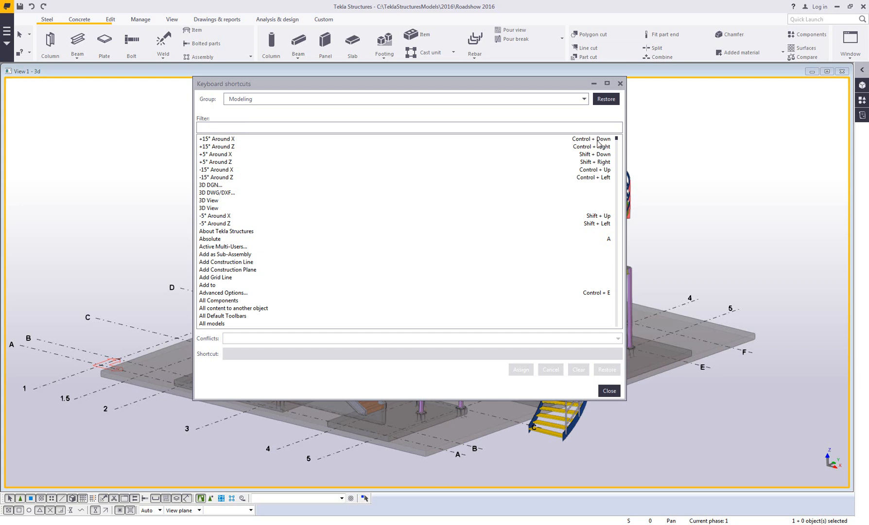
mouse_move(610, 191)
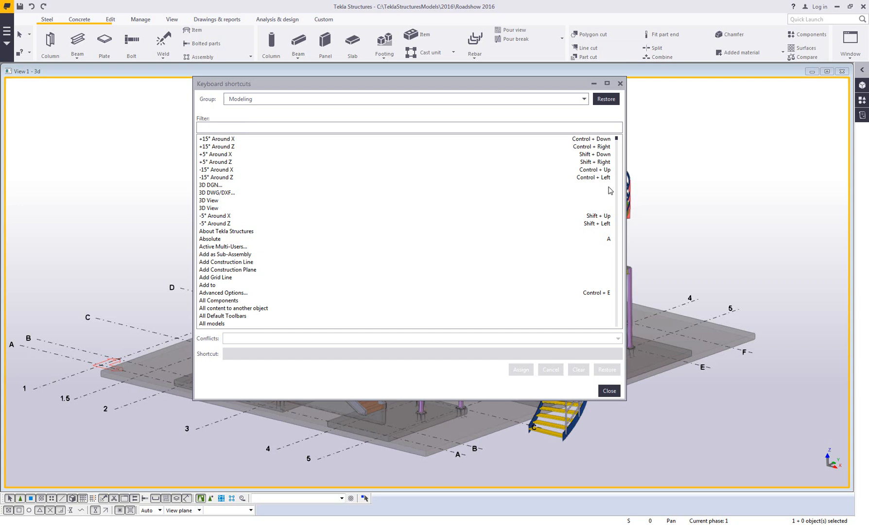
mouse_move(603, 200)
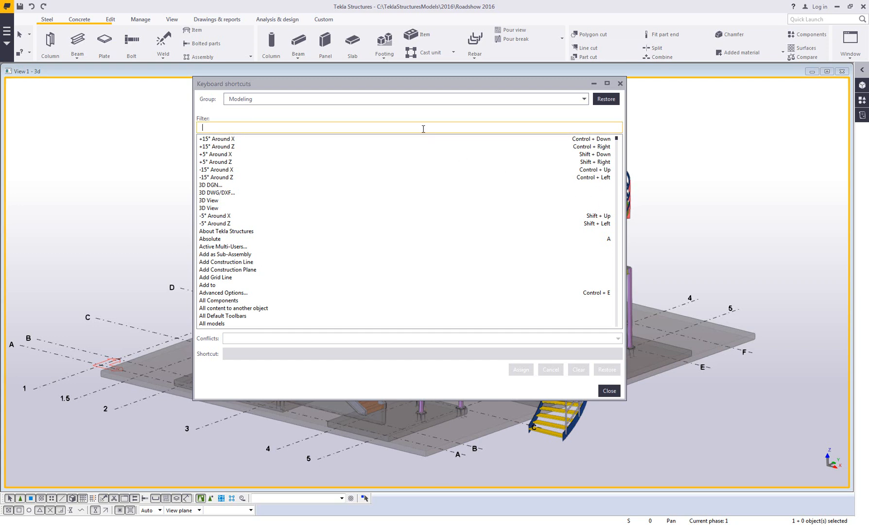
Step: Filter the commands by 'redraw', select Redraw All, and activate its Shortcut field
type("redraw")
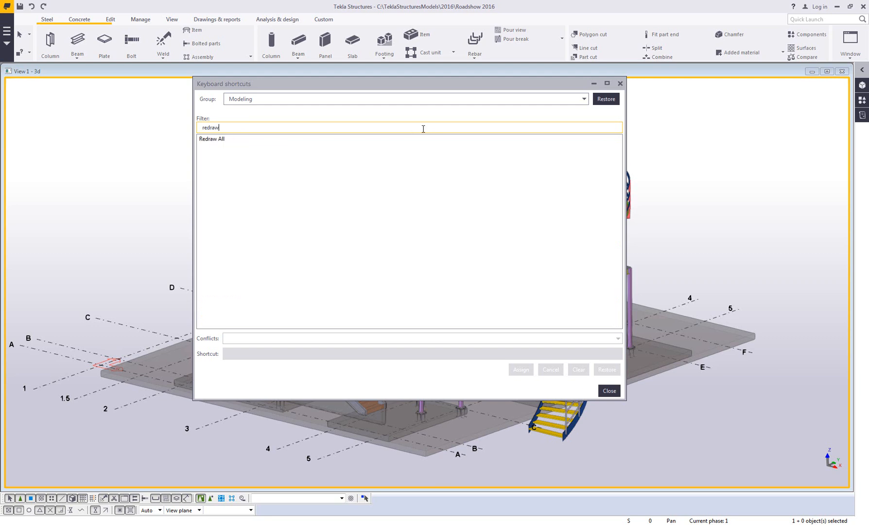
left_click(212, 139)
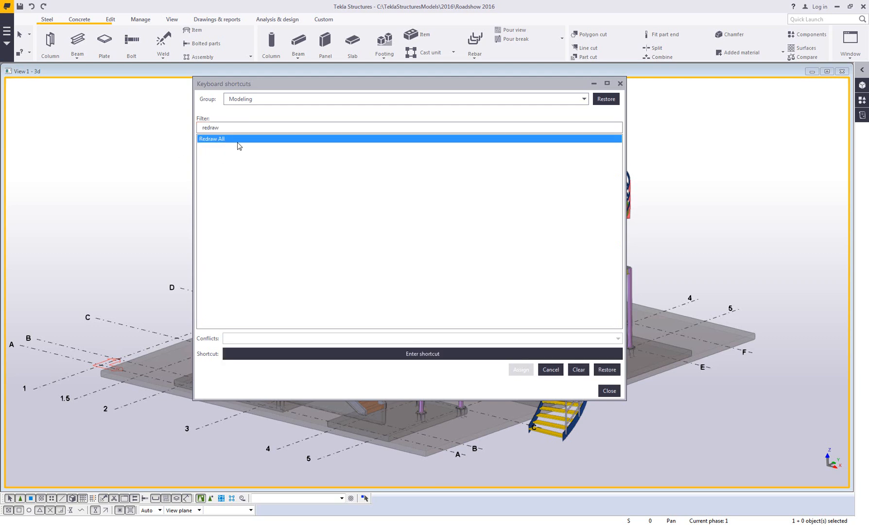
mouse_move(295, 151)
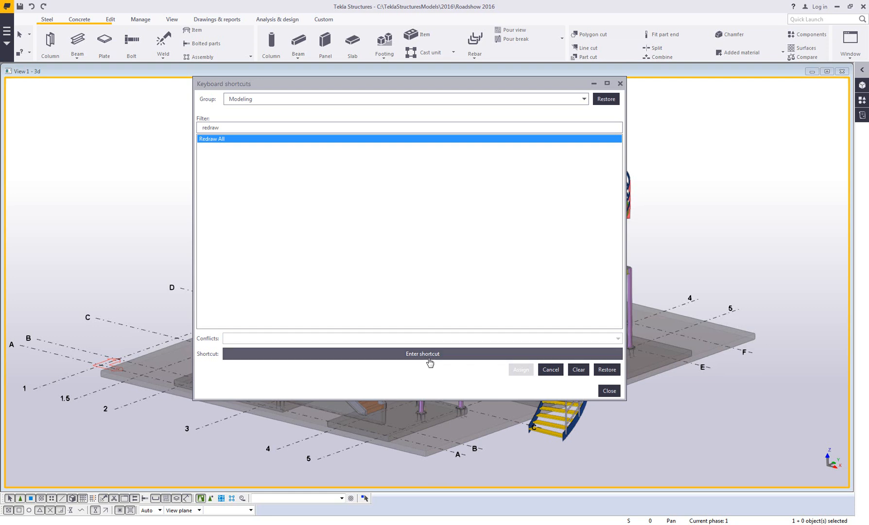
mouse_move(424, 362)
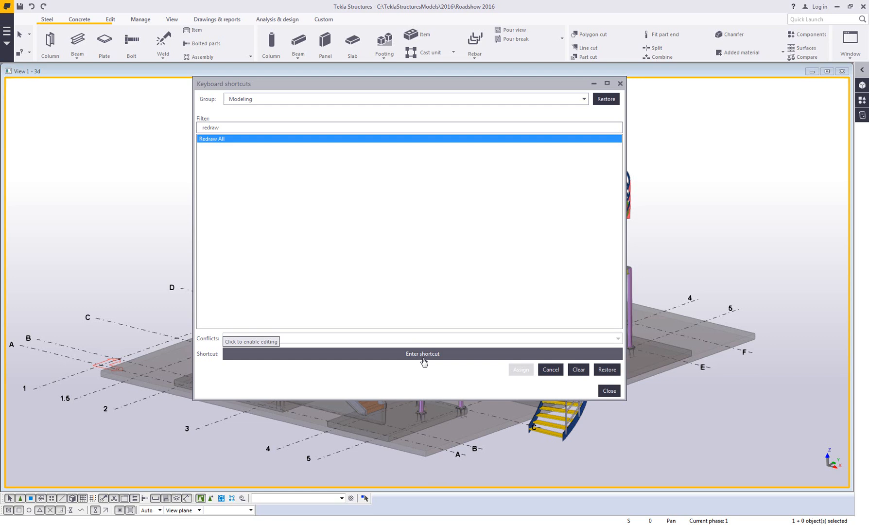
left_click(251, 341)
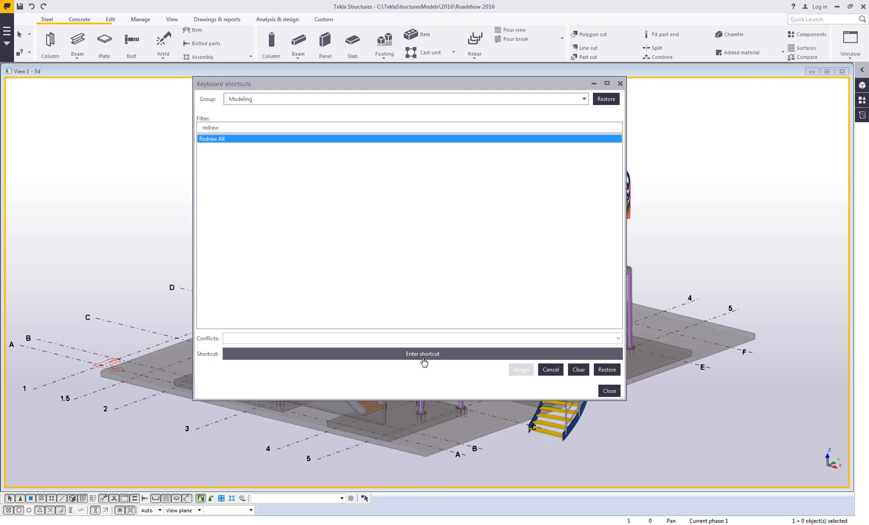
left_click(421, 354)
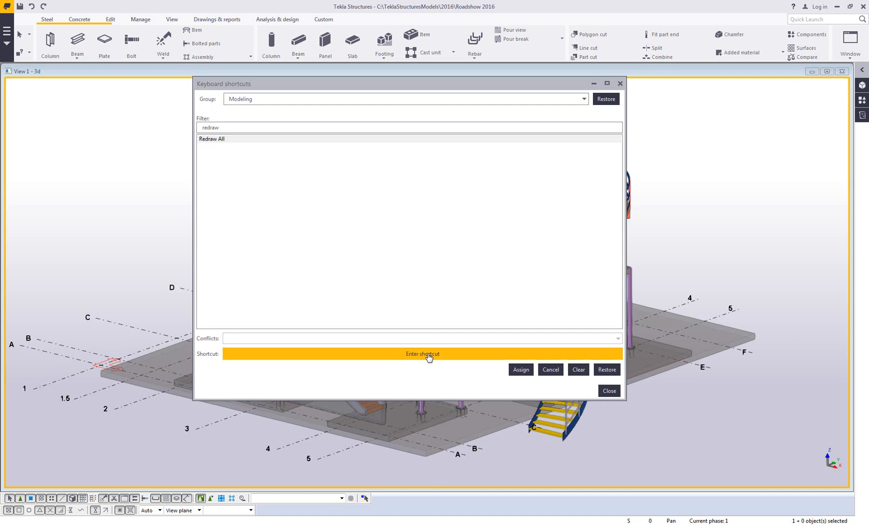
mouse_move(447, 361)
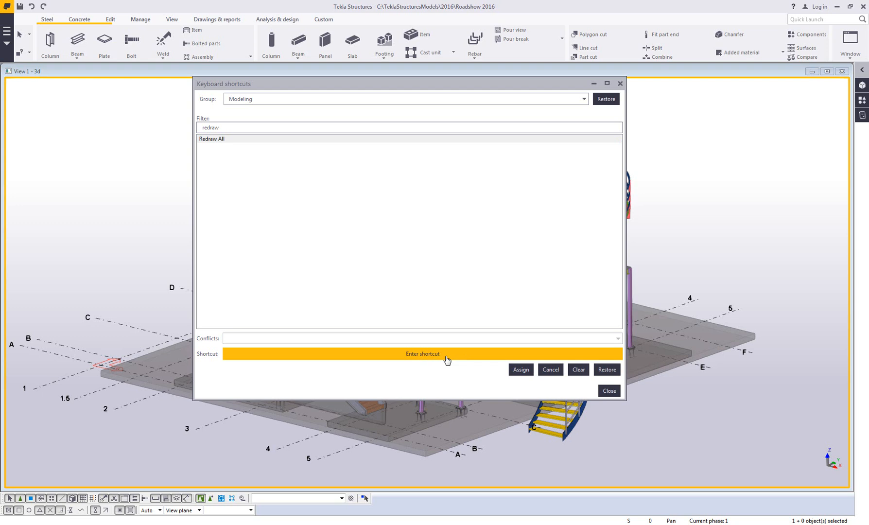
Step: Assign Control+Shift+R to Redraw All, verify it under the 'redraw' filter, and close
key("ctrl+shift+r")
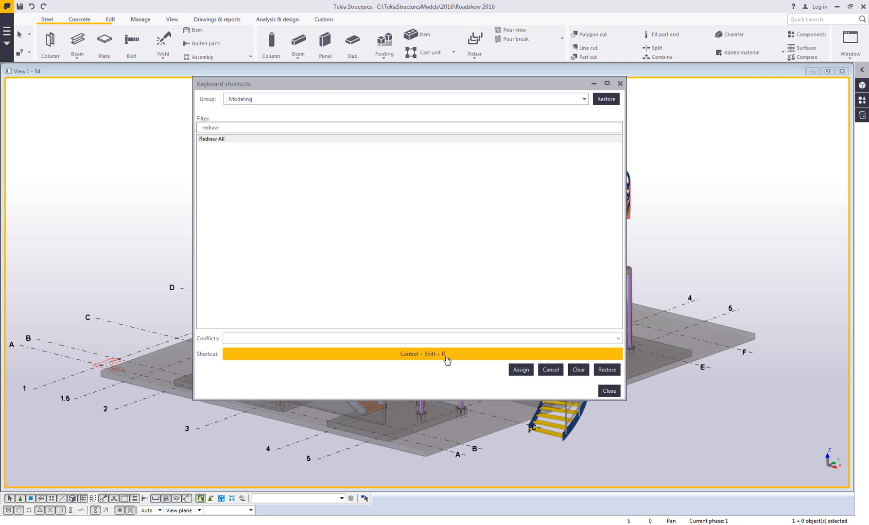
mouse_move(451, 369)
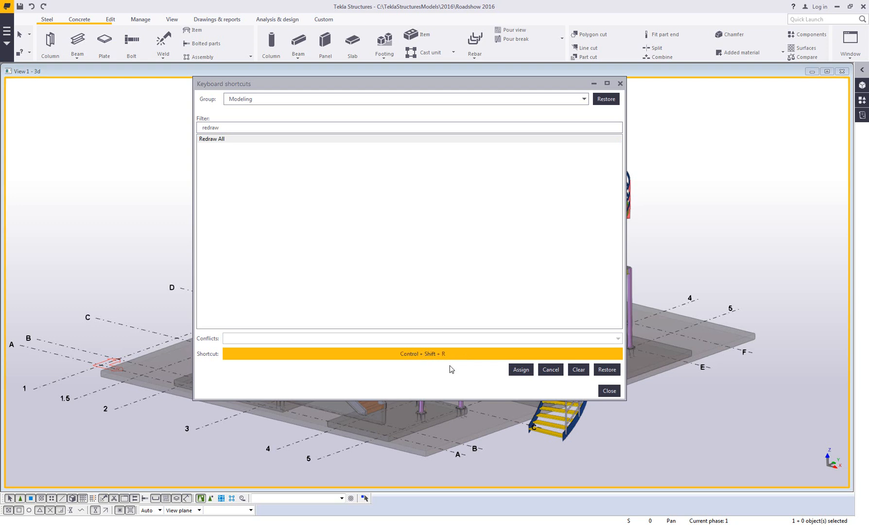
mouse_move(316, 339)
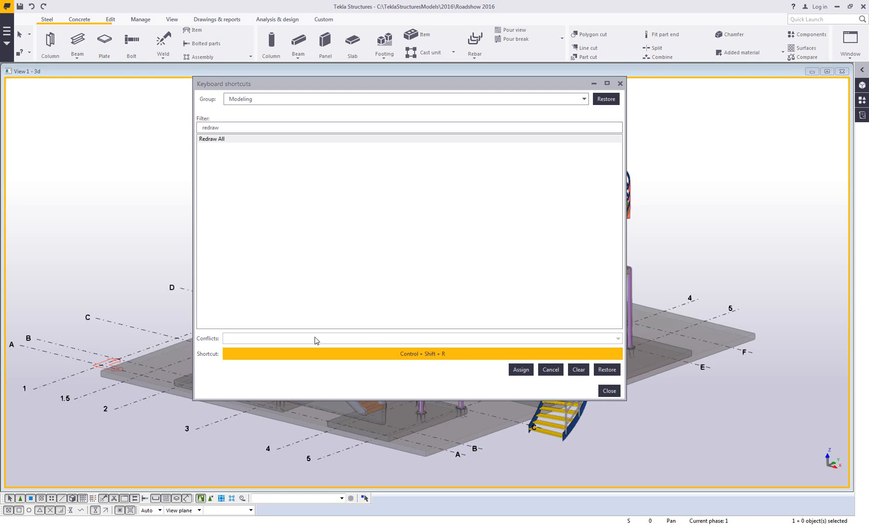
mouse_move(438, 353)
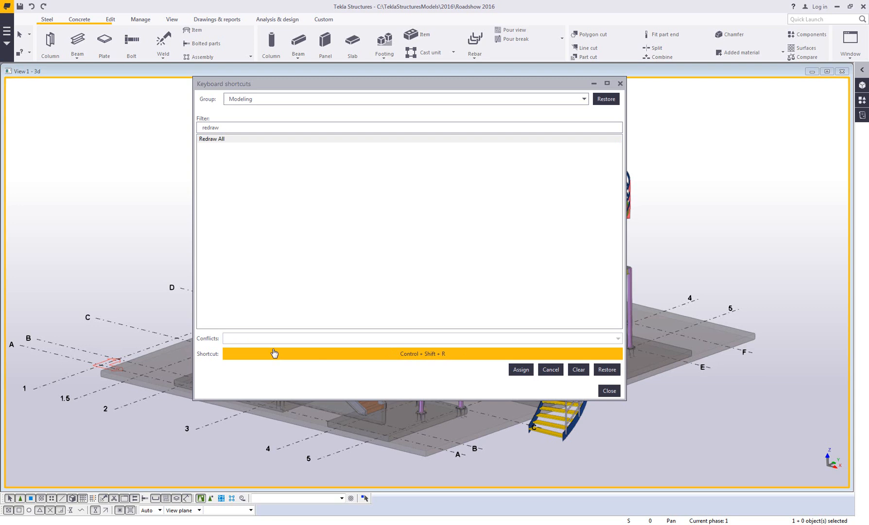
mouse_move(447, 392)
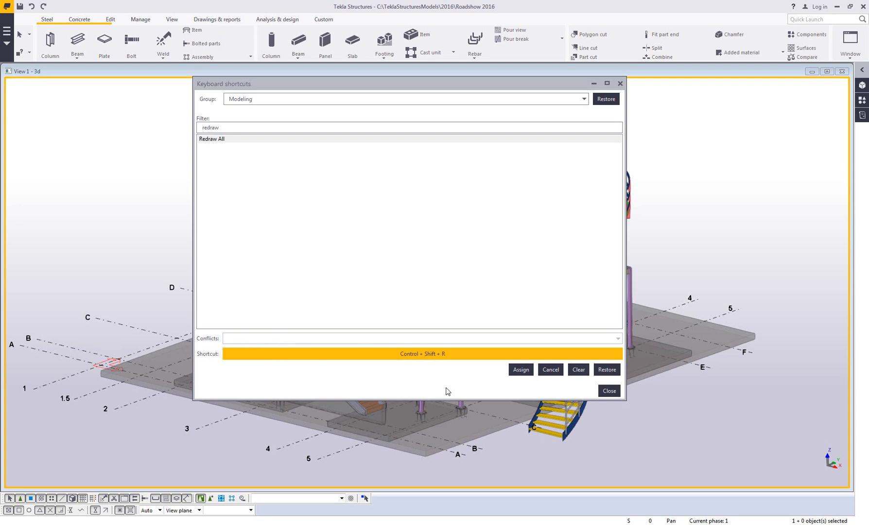
mouse_move(521, 369)
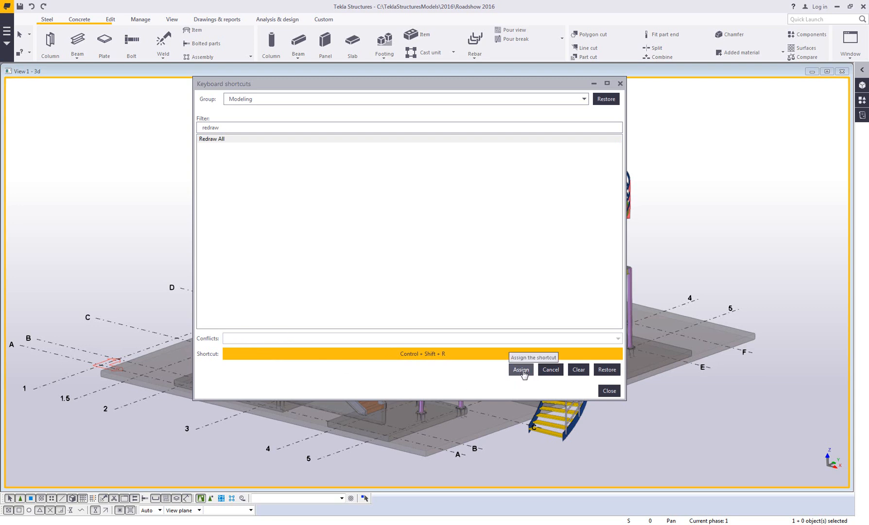
left_click(520, 370)
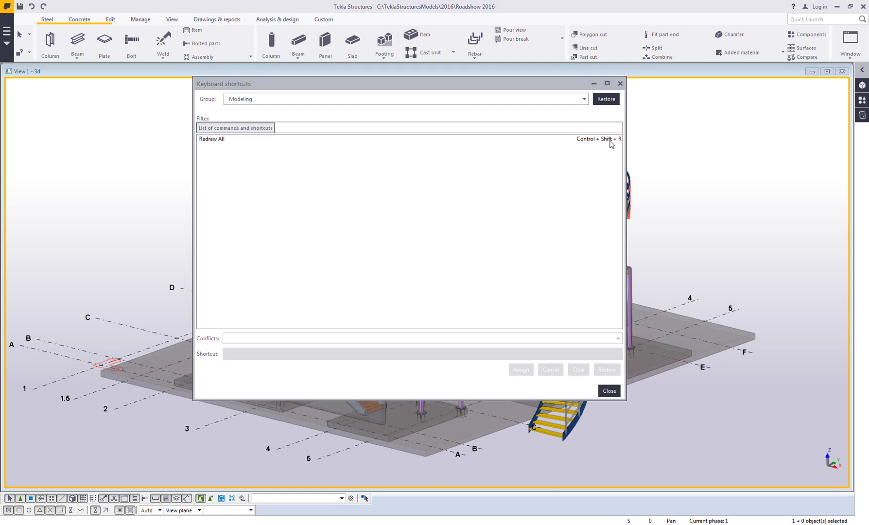
mouse_move(601, 149)
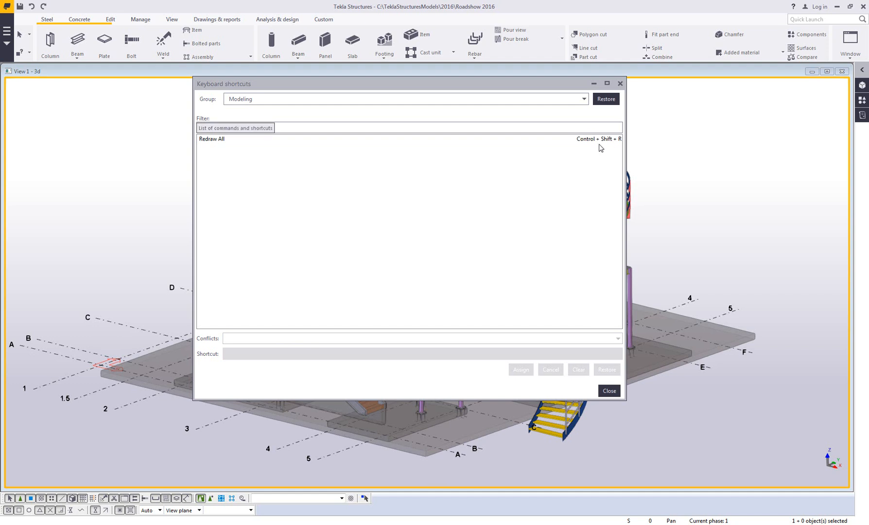
type("redraw")
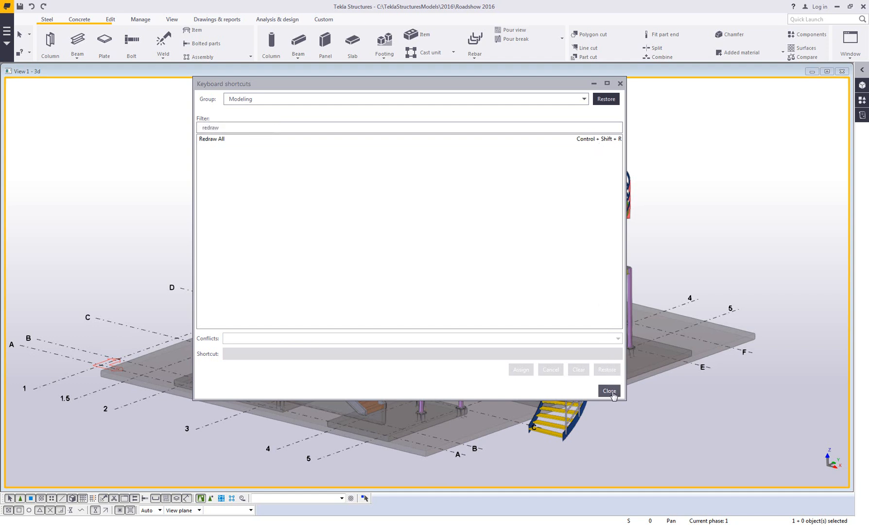
left_click(609, 391)
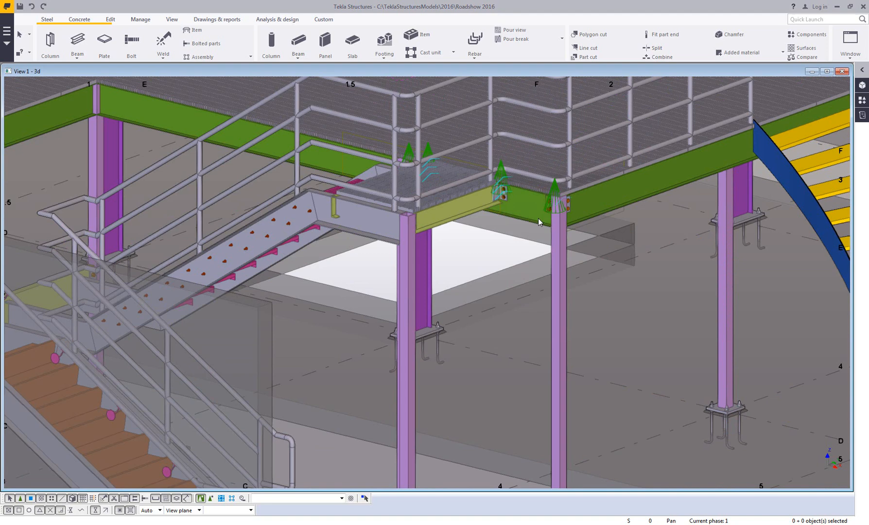
mouse_move(507, 199)
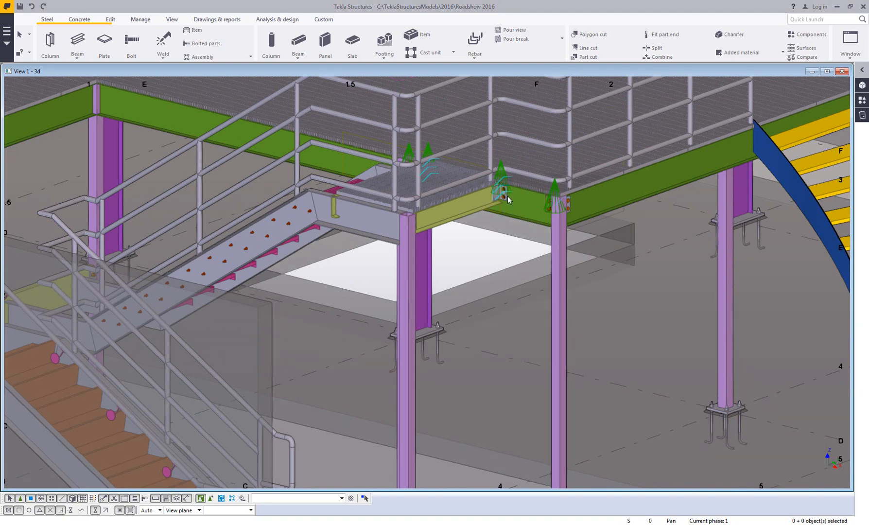
mouse_move(497, 252)
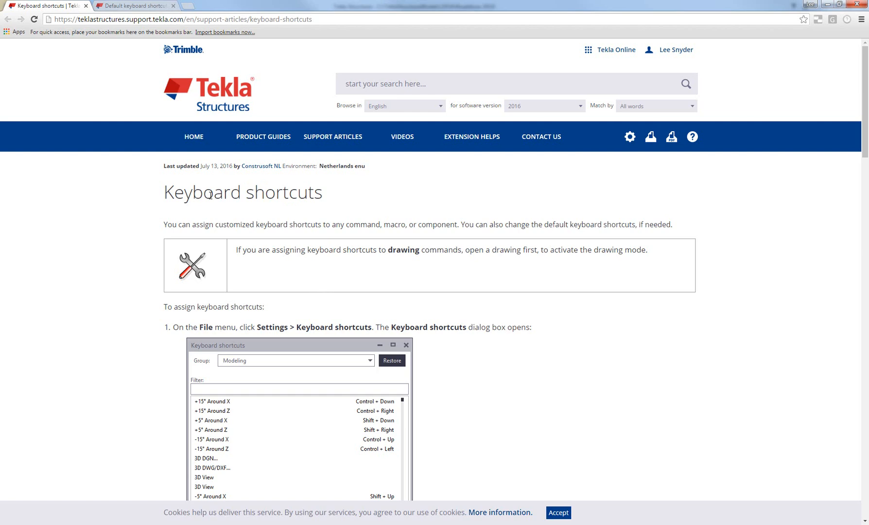
Step: Scroll the Keyboard shortcuts article down to the KeyboardShortcuts.xml settings folder path
scroll("down", 3)
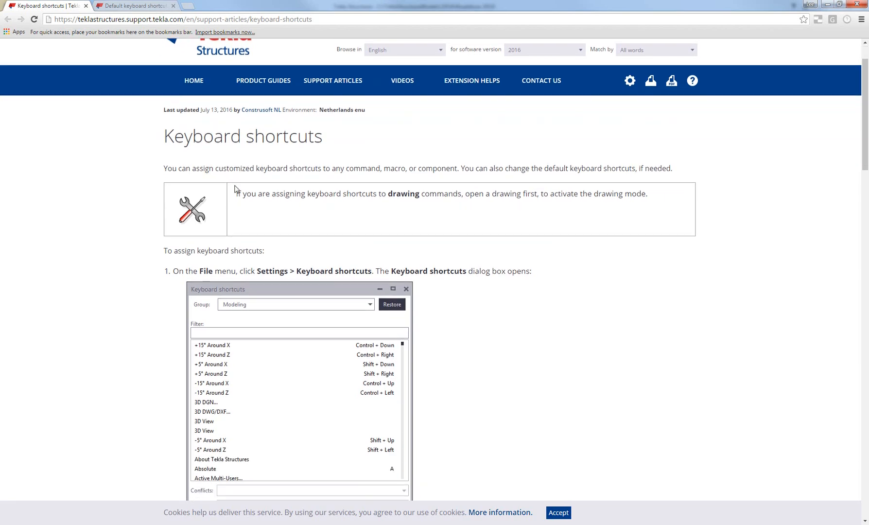
scroll("down", 3)
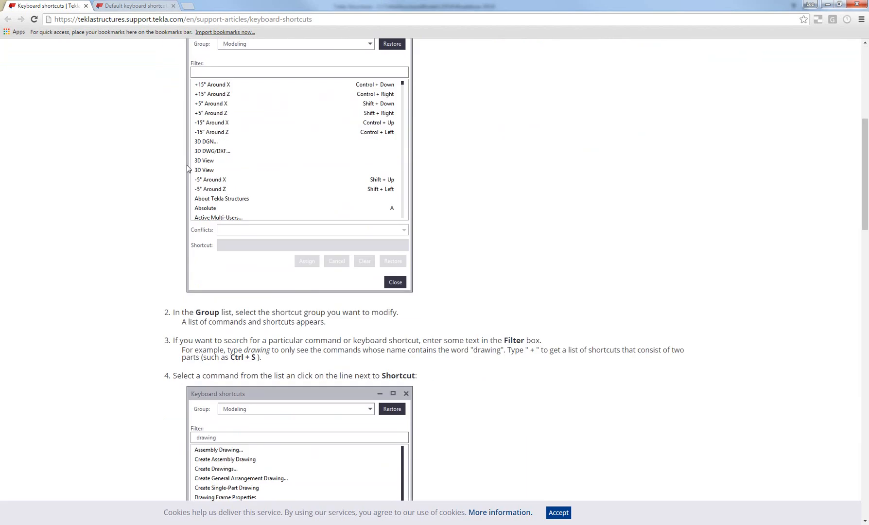
scroll("down", 3)
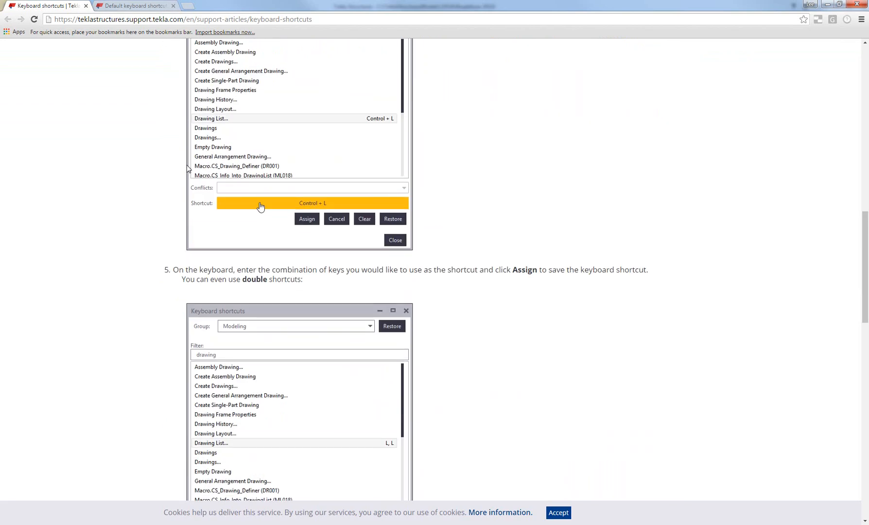
scroll("down", 3)
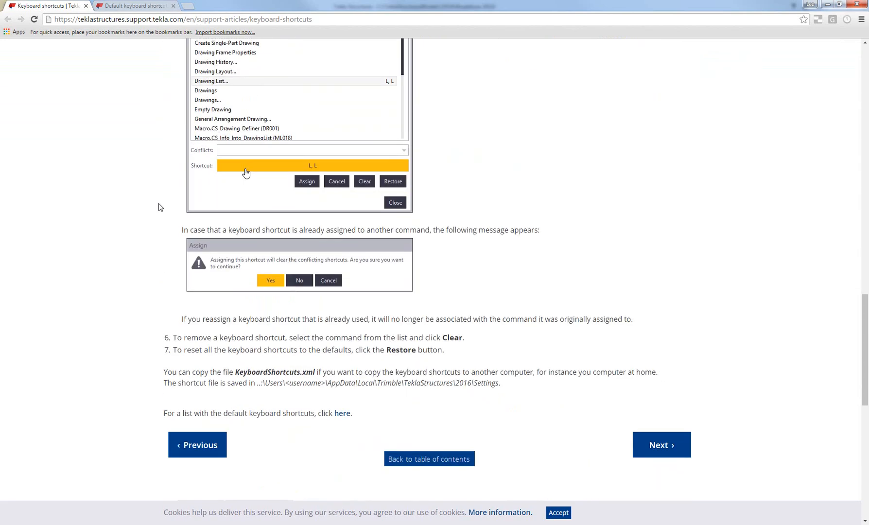
scroll("down", 3)
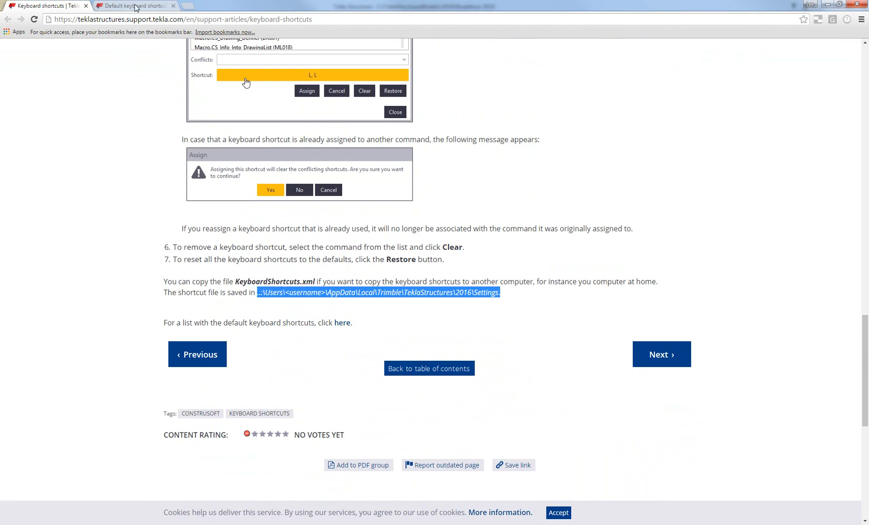
Step: Switch to the Default keyboard shortcuts tab and browse through its shortcut tables
left_click(343, 322)
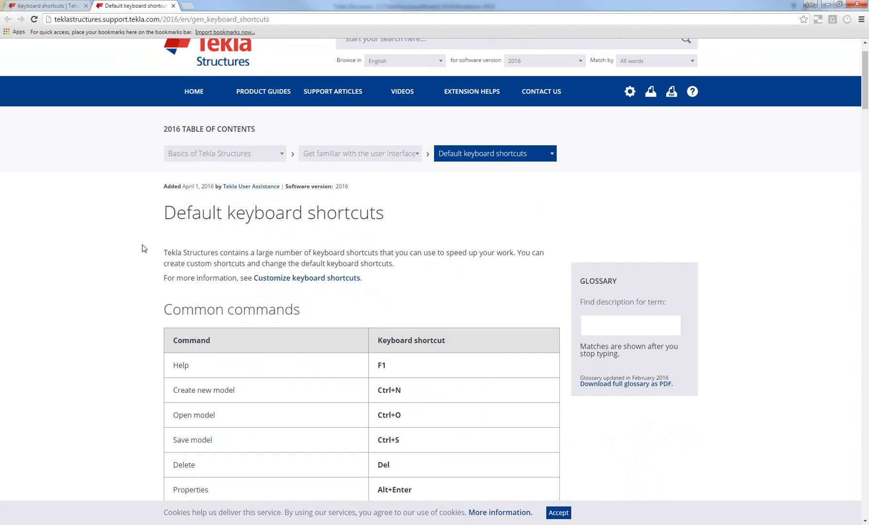
scroll("down", 3)
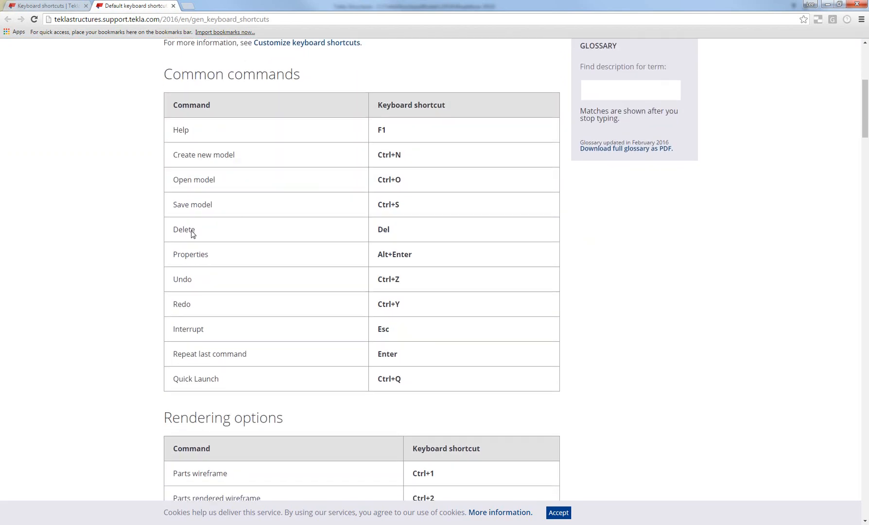
scroll("up", 3)
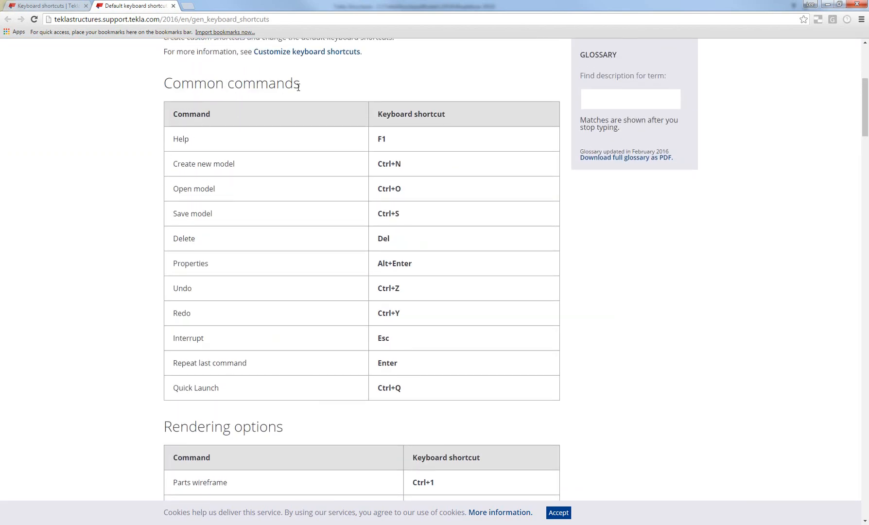
scroll("down", 3)
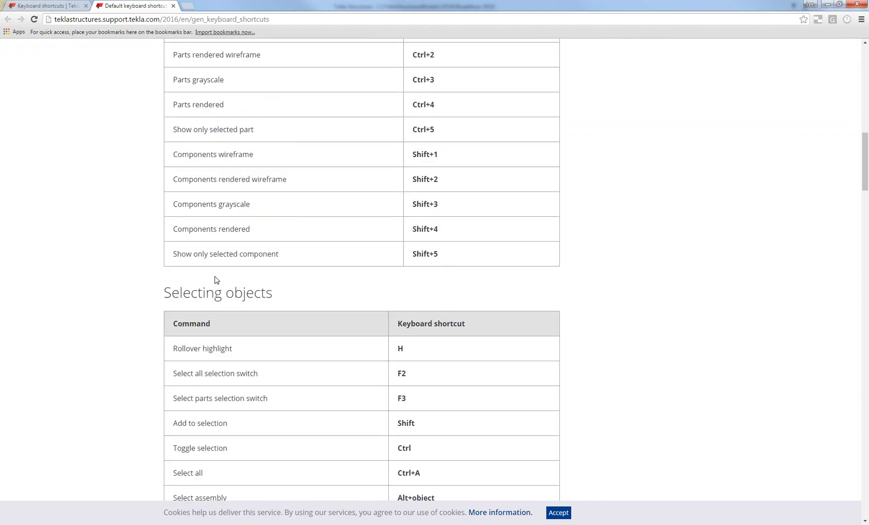
scroll("down", 3)
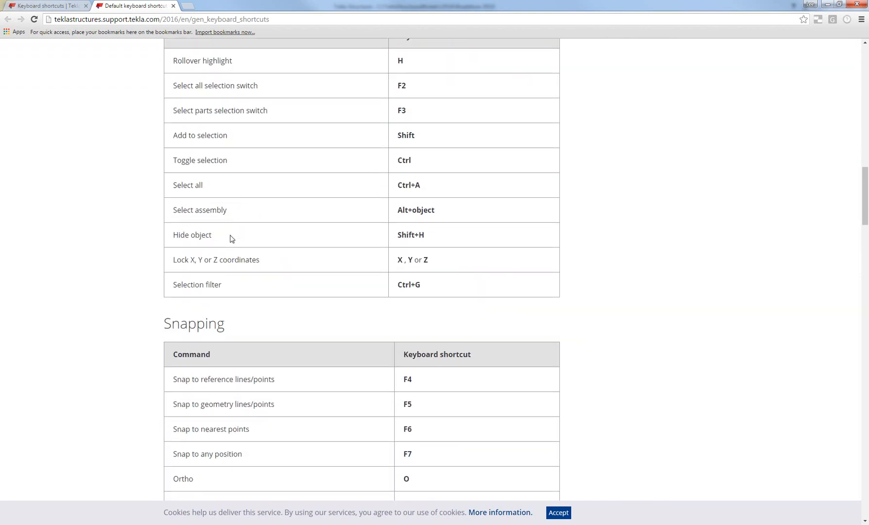
scroll("down", 3)
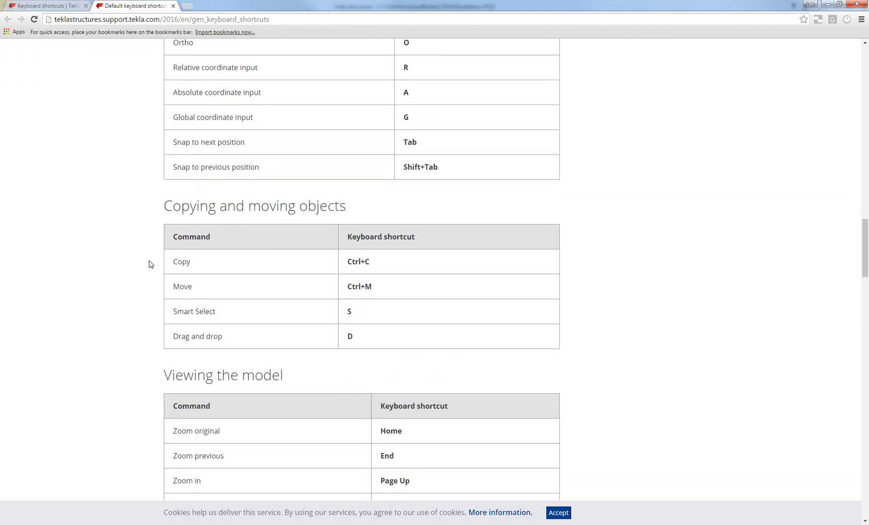
scroll("down", 3)
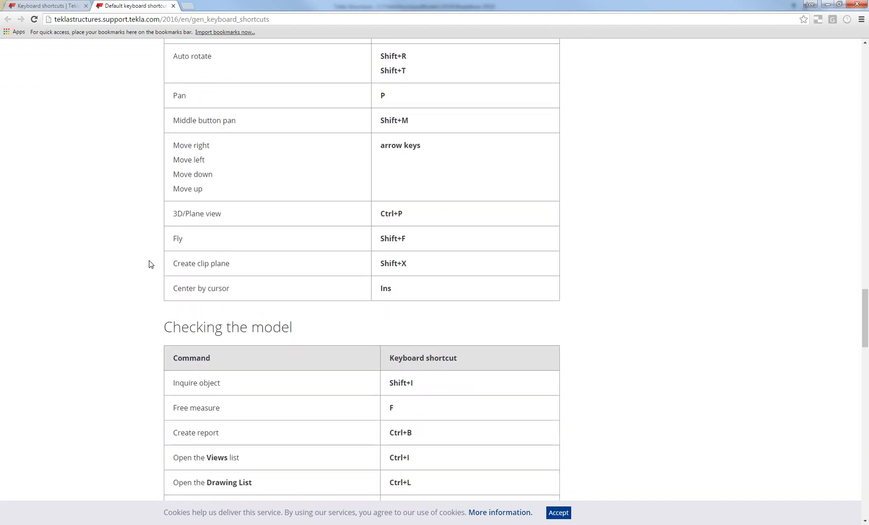
scroll("down", 3)
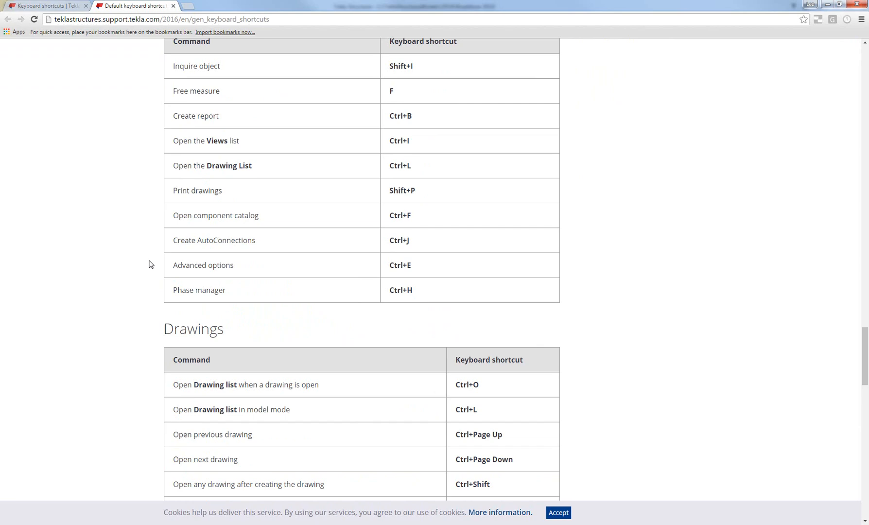
scroll("down", 3)
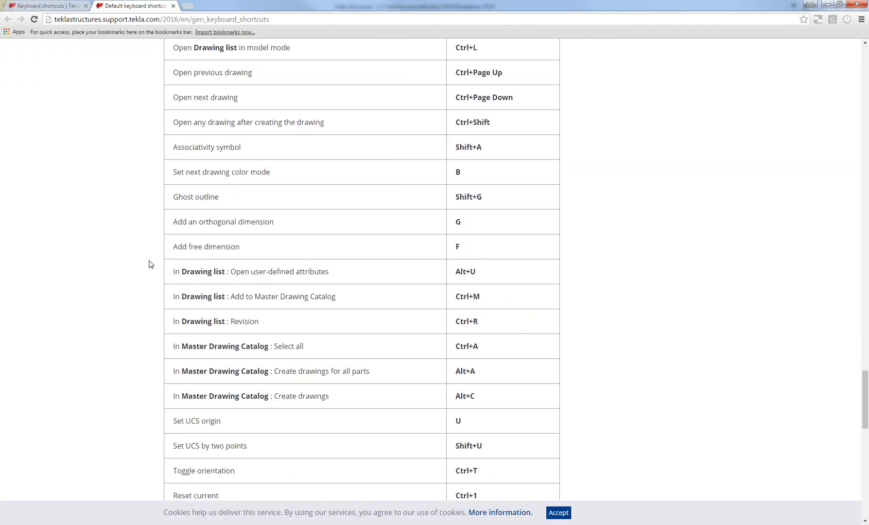
Step: Scroll back to the top of the Default keyboard shortcuts page
scroll("up", 3)
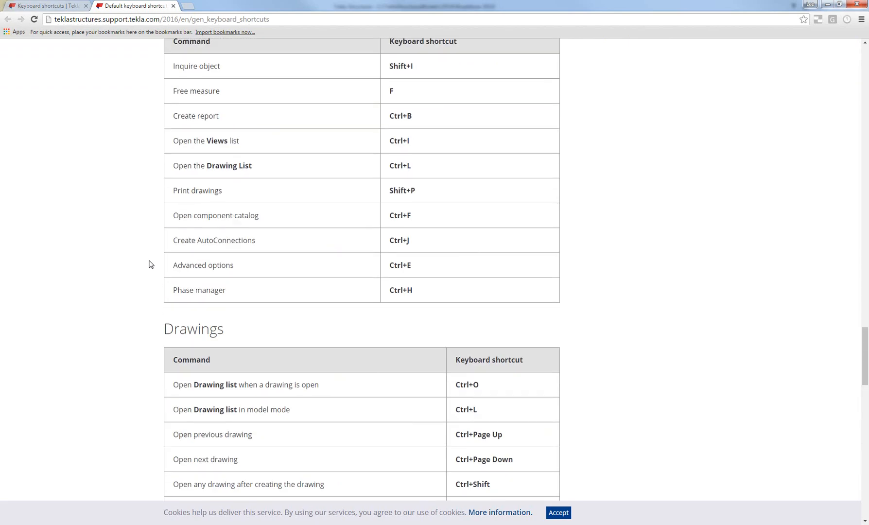
scroll("up", 3)
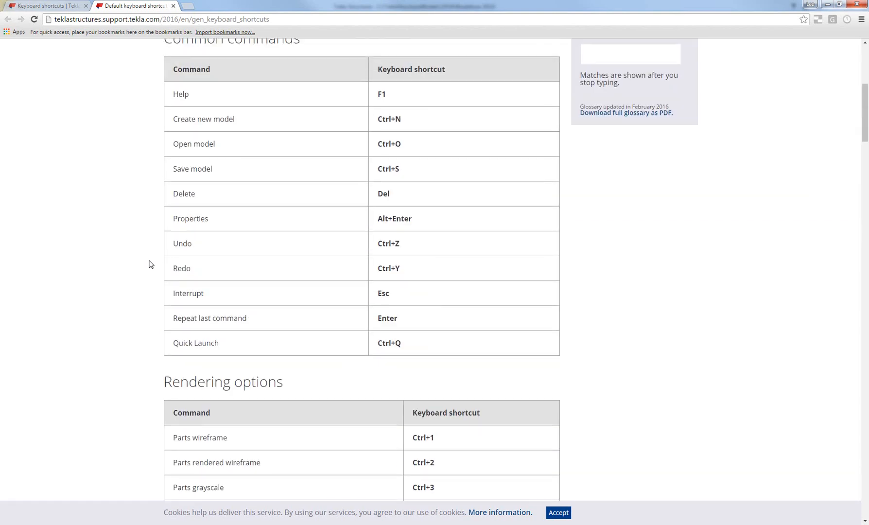
scroll("up", 3)
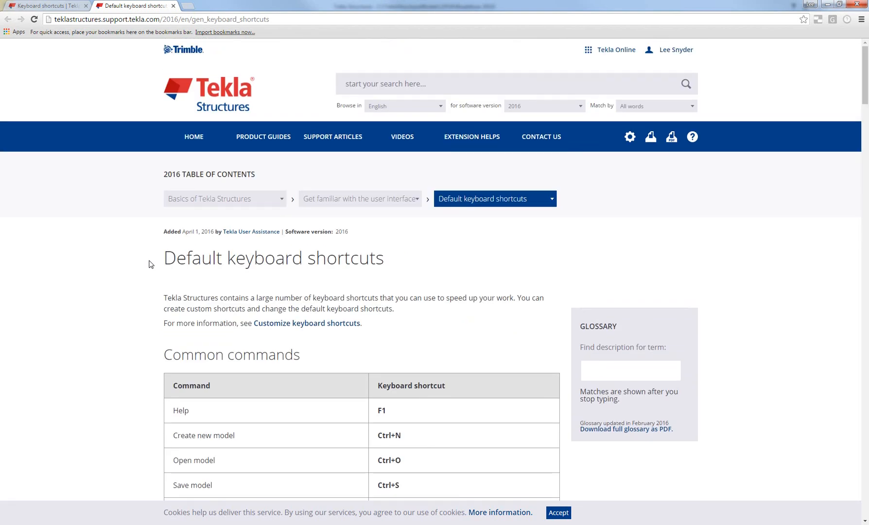